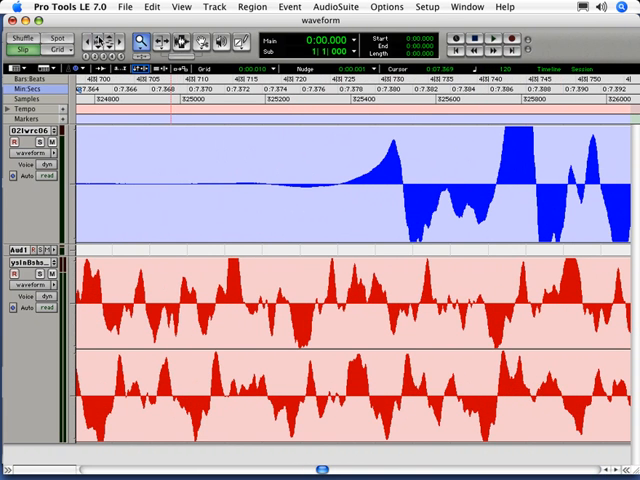
- Drag across the Edit window to zoom out so the mono track's repeating bursts appear beside the stereo tracks
{"action": "left_click_drag", "start_coordinate": [262, 126], "coordinate": [402, 244]}
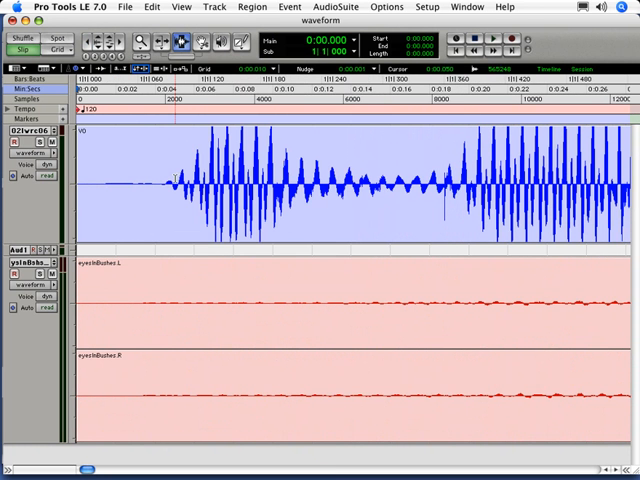
{"action": "left_click_drag", "start_coordinate": [172, 184], "coordinate": [450, 184]}
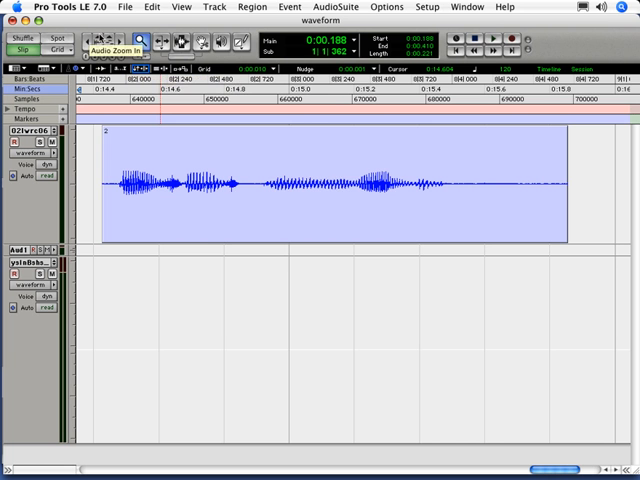
- Increase the speech clip's vertical waveform height with Audio Zoom In to expose its low-level detail
{"action": "left_click", "coordinate": [148, 42]}
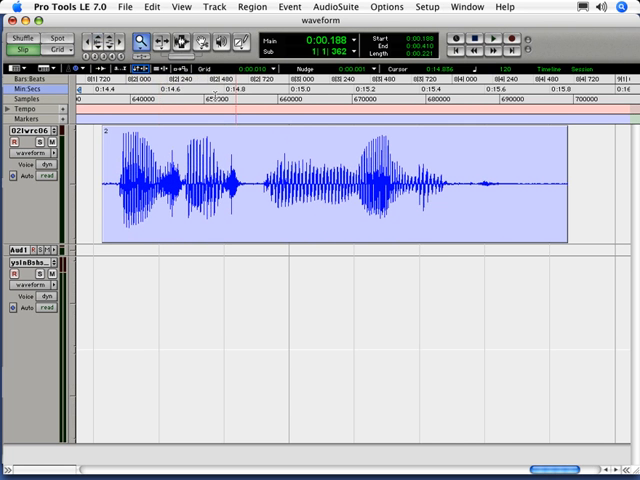